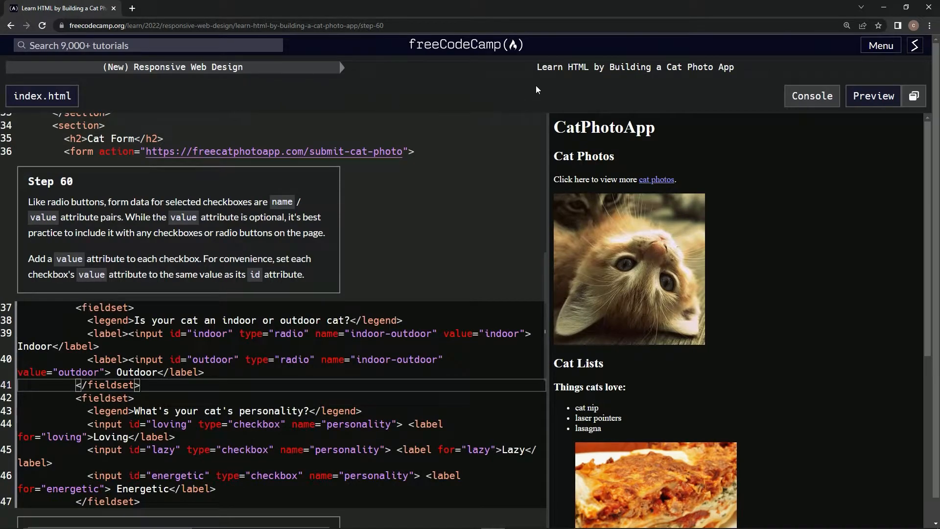
mouse_move(724, 89)
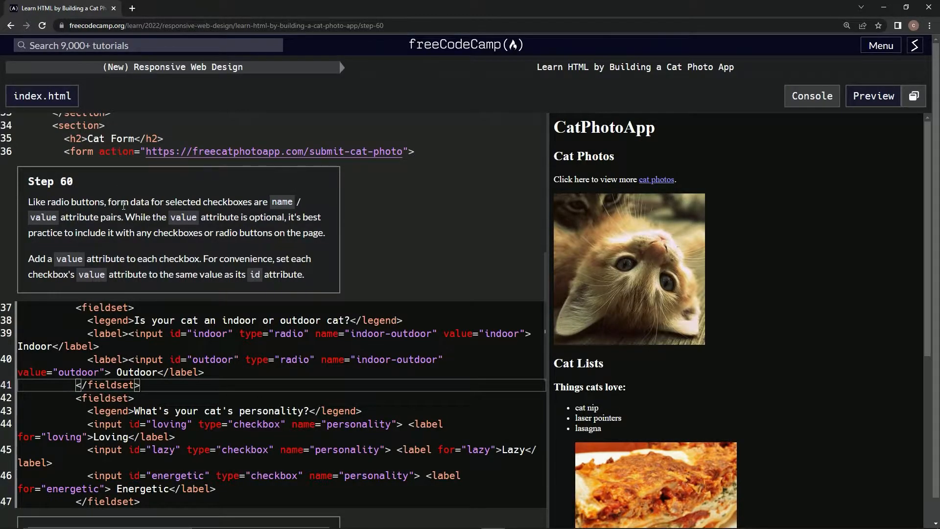
mouse_move(137, 212)
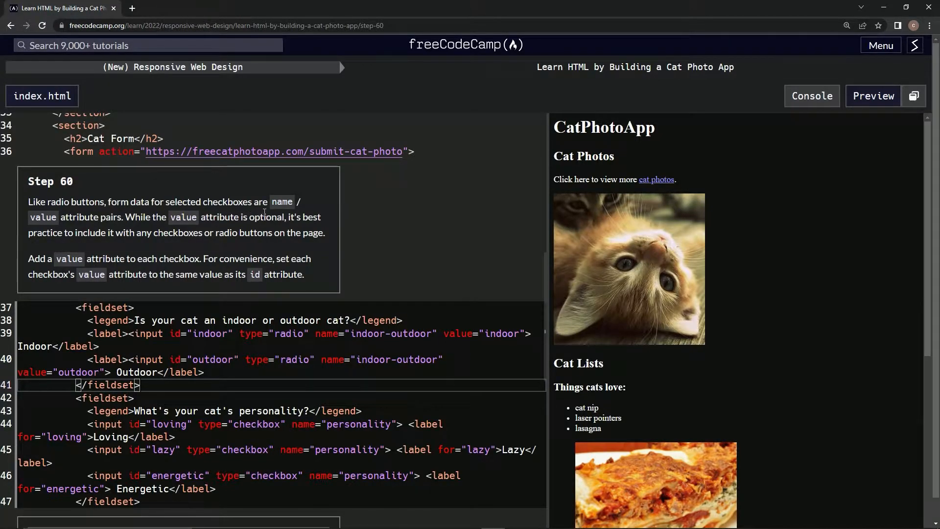
mouse_move(106, 232)
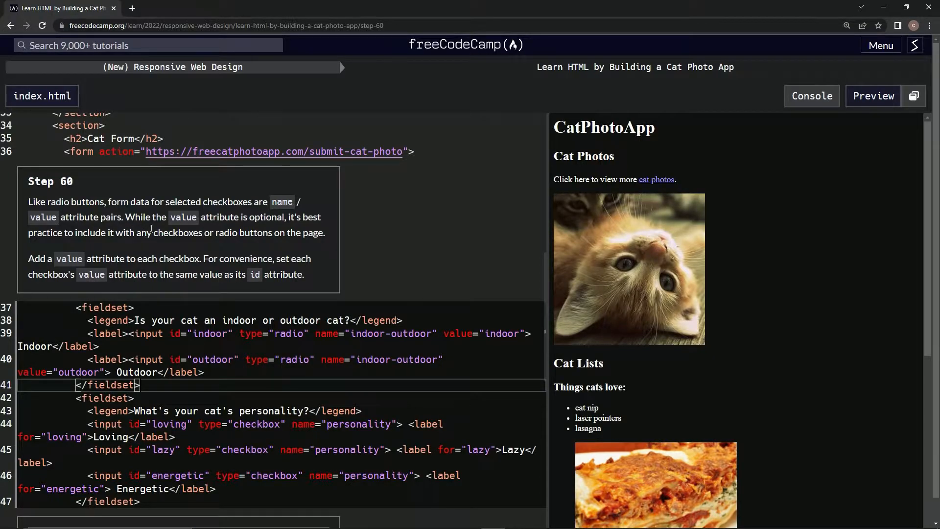
mouse_move(279, 233)
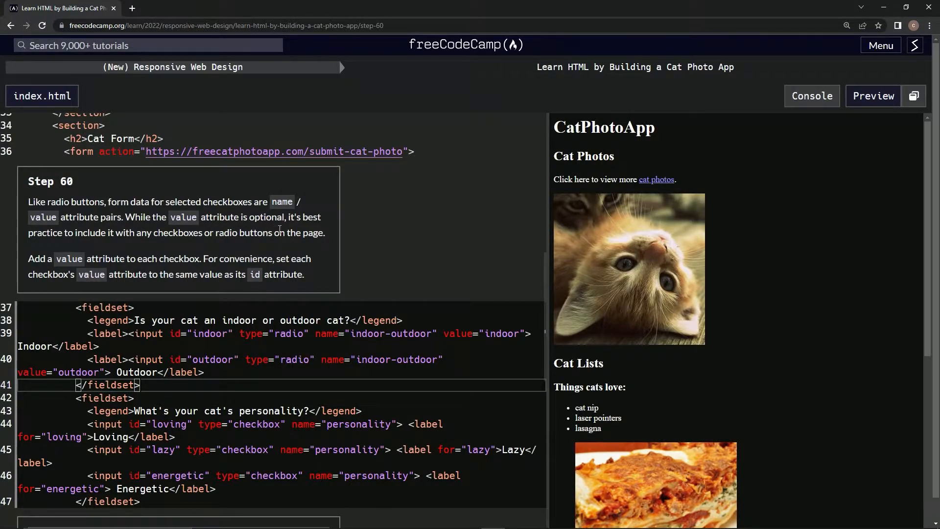
mouse_move(137, 247)
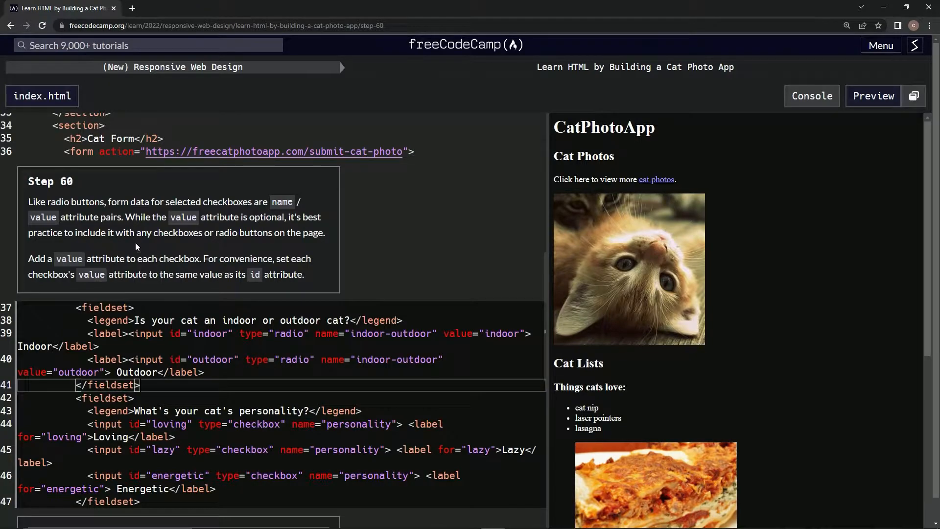
mouse_move(272, 250)
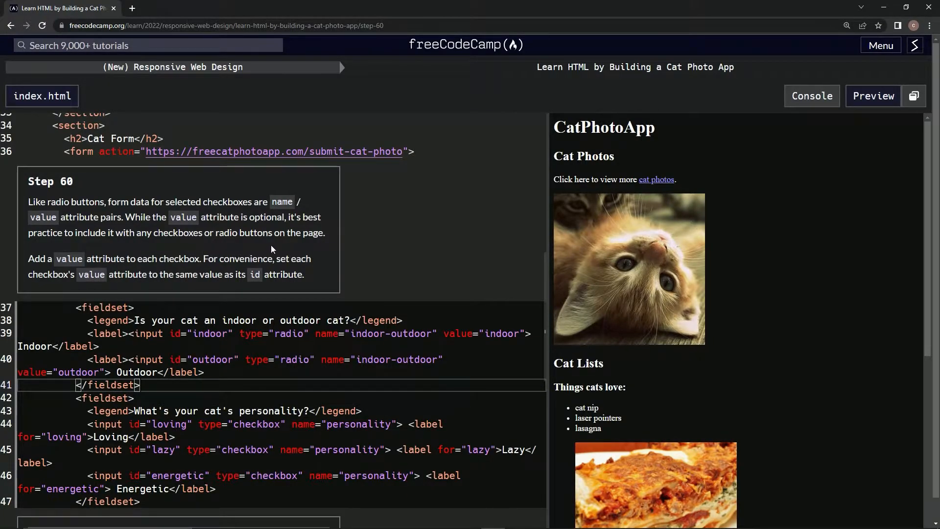
mouse_move(123, 246)
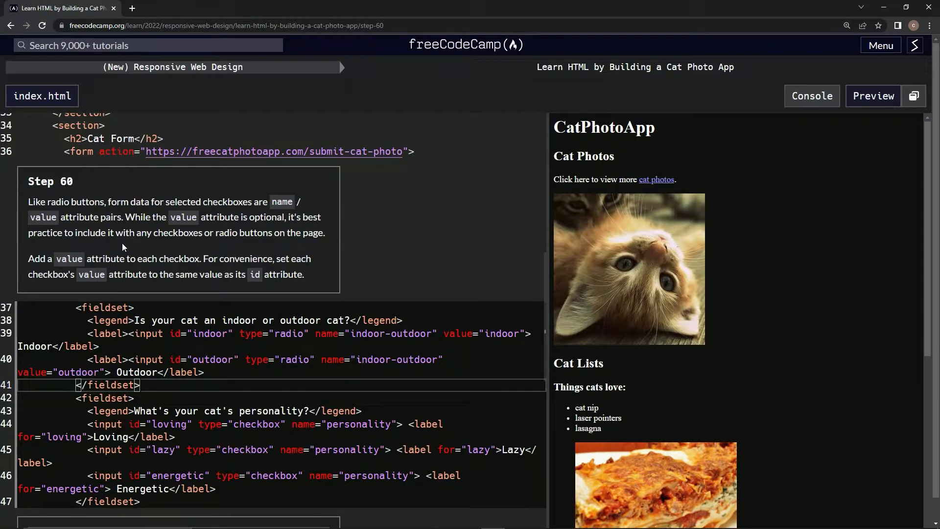
mouse_move(177, 270)
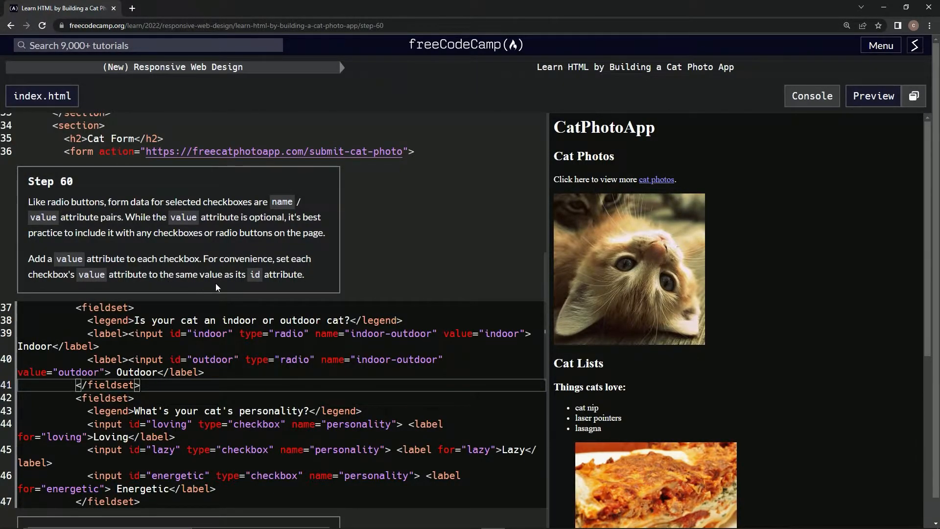
mouse_move(335, 298)
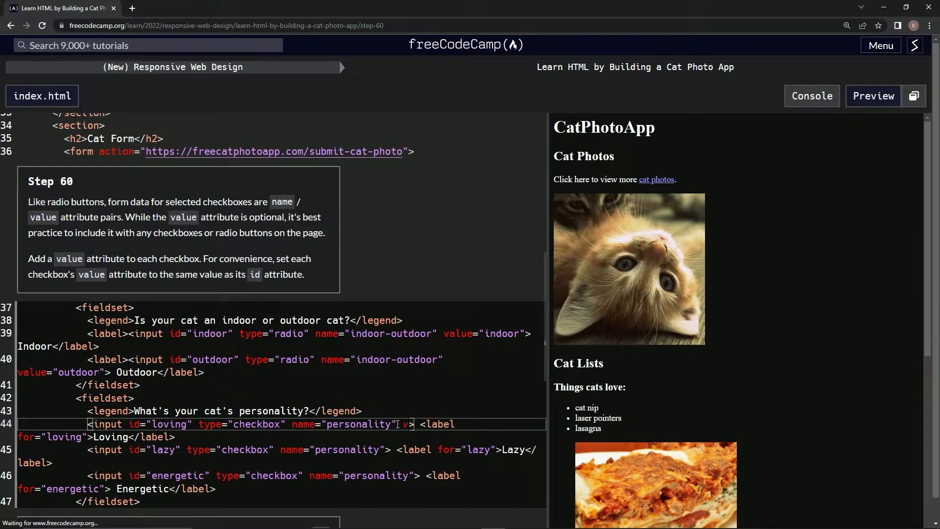
Type value attributes 'loving', 'lazy' and 'energetic' into the three checkbox inputs.
text(value=')
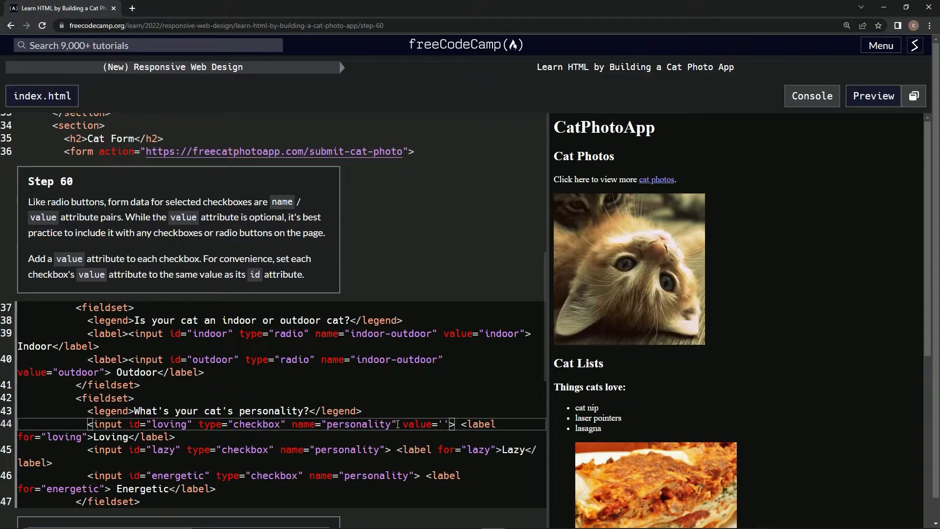
text(loving)
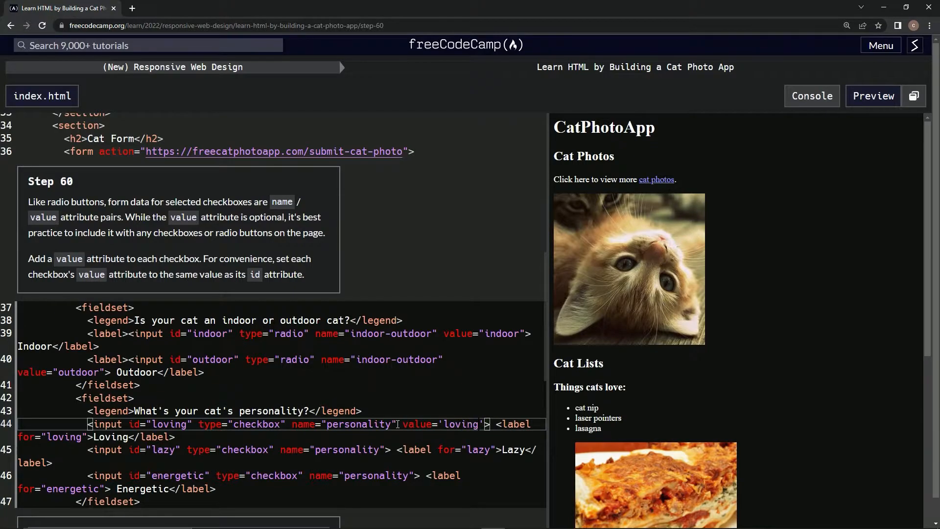
mouse_move(496, 452)
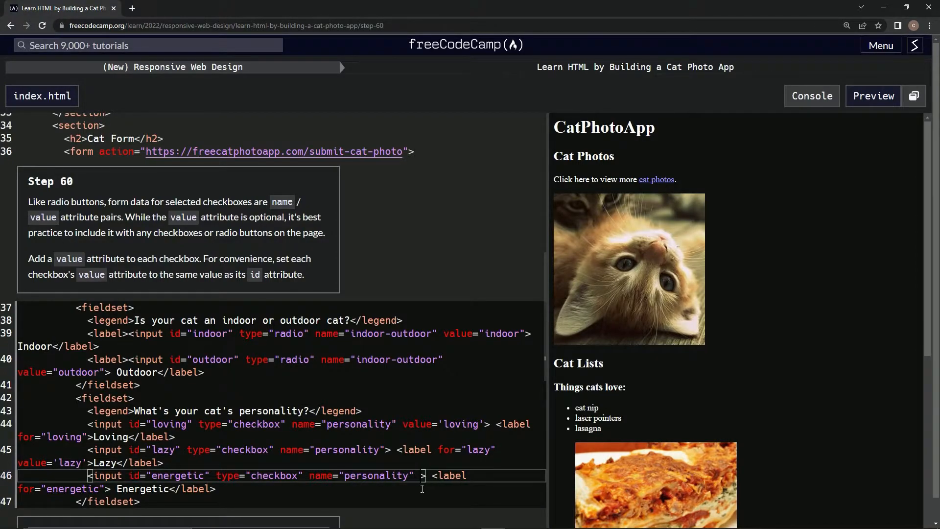
text(value=)
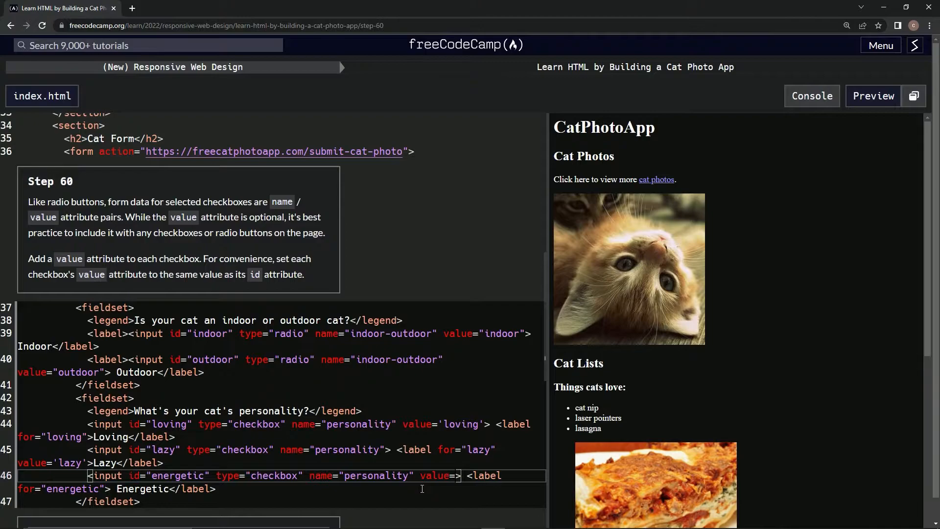
text('')
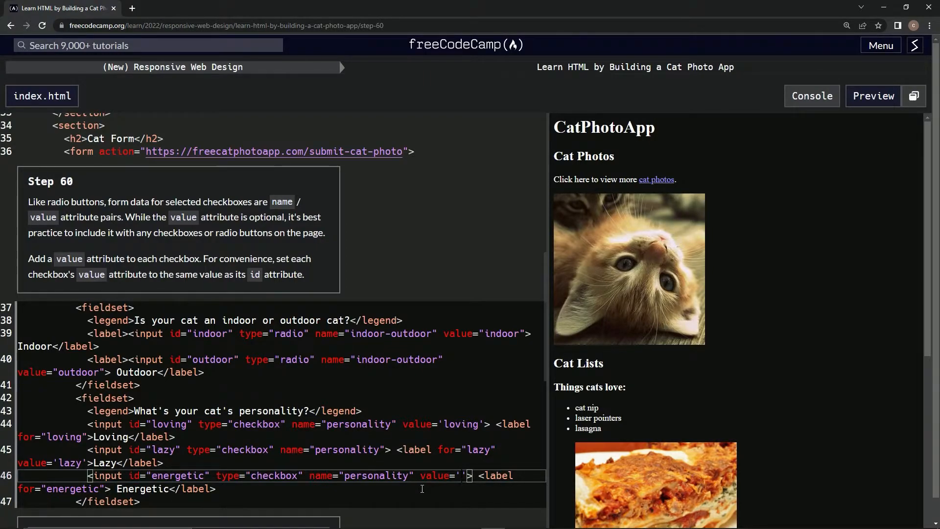
text(eneg)
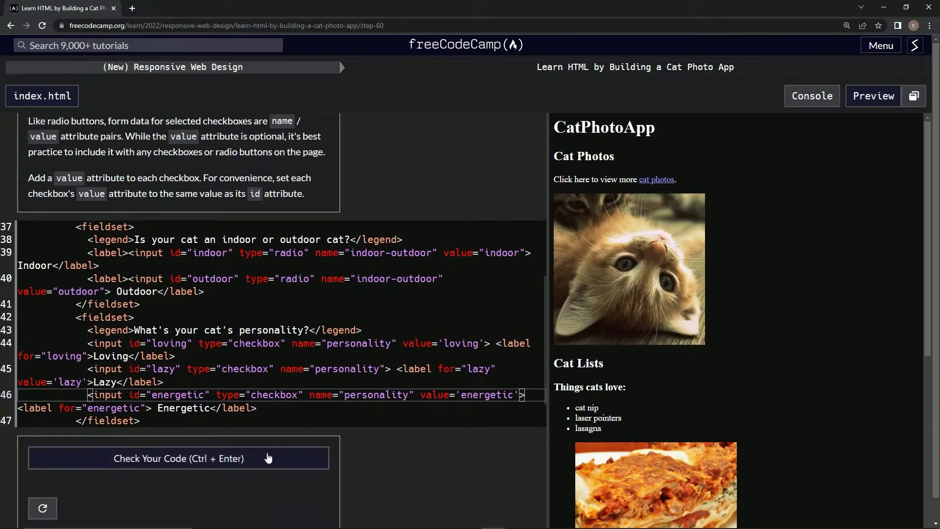
Run the Step 60 tests, which fail because all three checkboxes need a value.
click(179, 459)
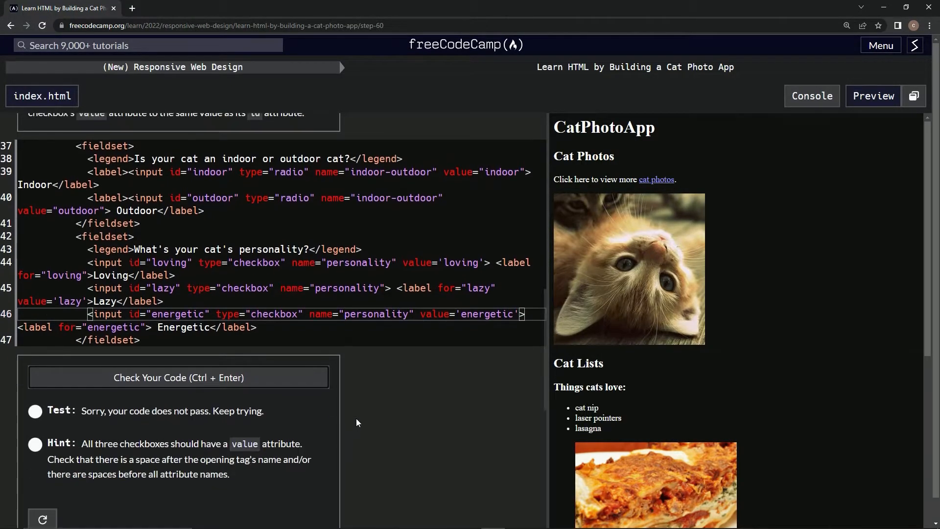
mouse_move(155, 449)
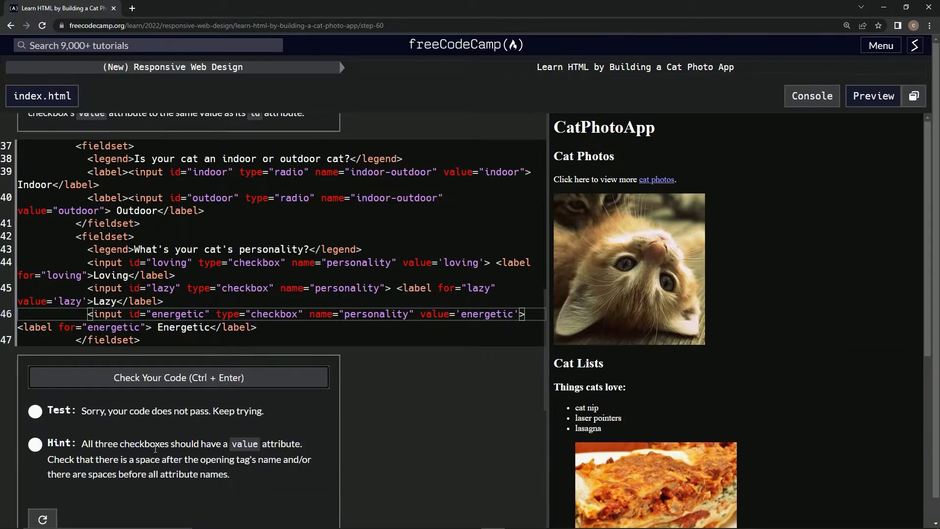
mouse_move(207, 456)
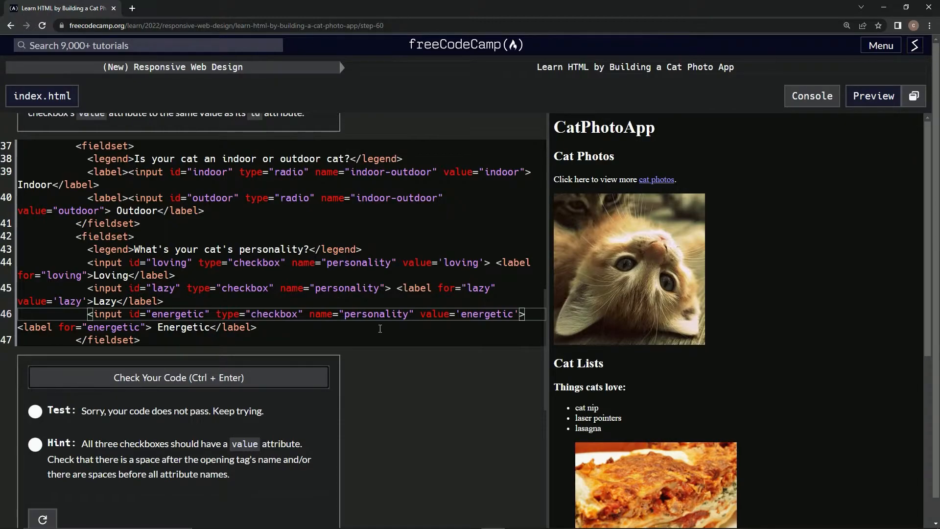
mouse_move(409, 345)
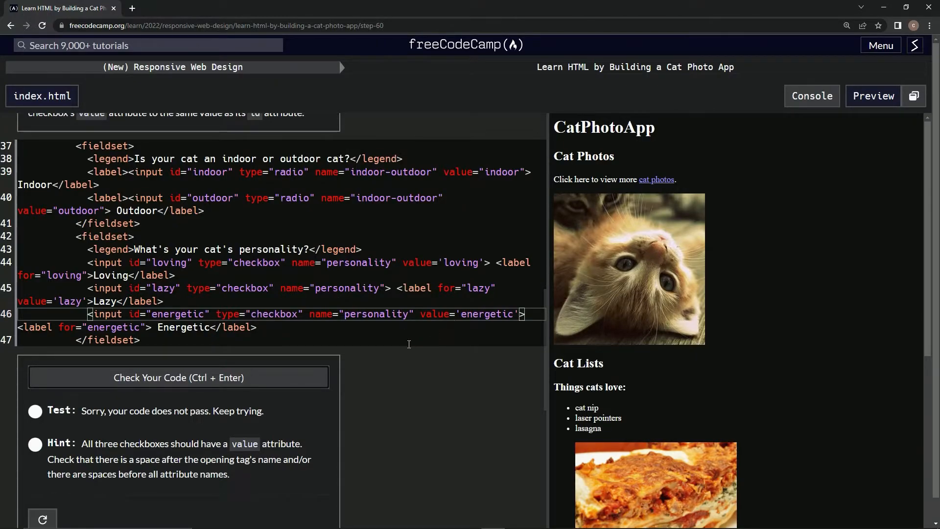
mouse_move(316, 338)
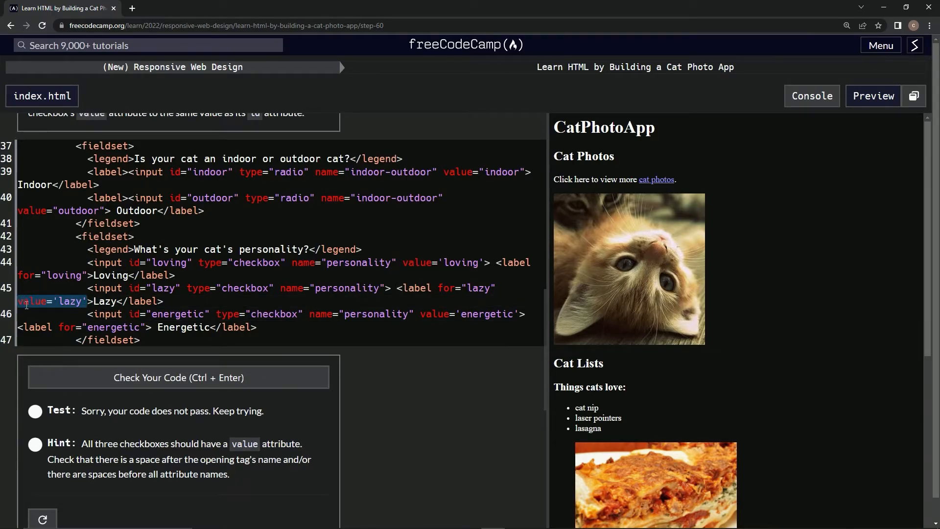
mouse_move(386, 294)
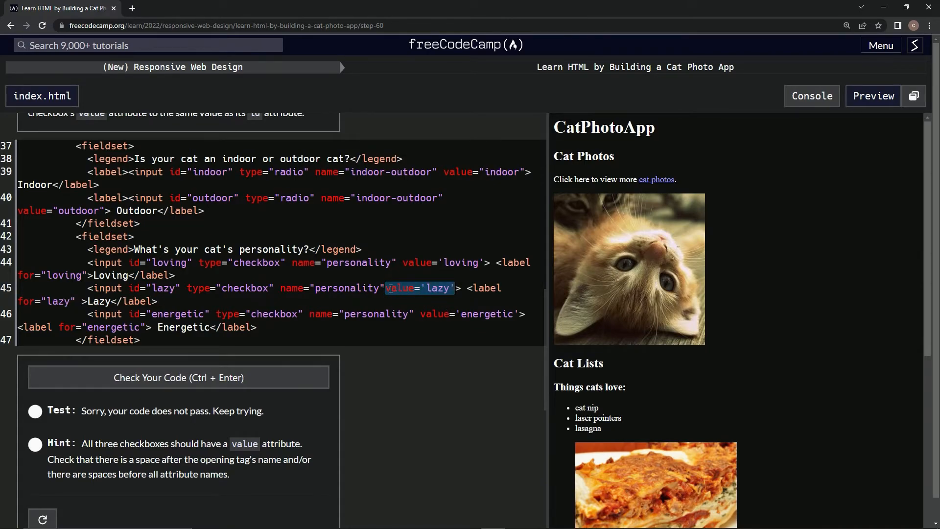
Move value='lazy' from the label into the lazy checkbox's input tag.
click(388, 295)
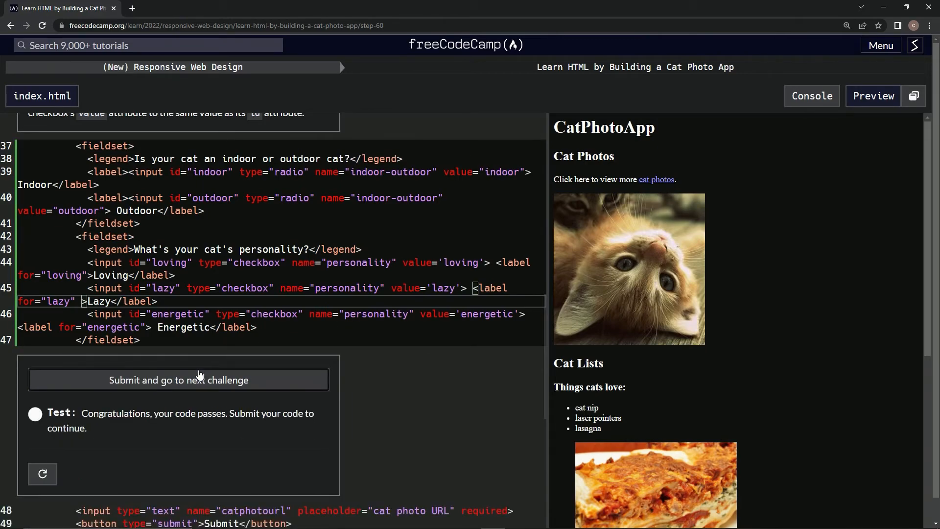
Submit the Step 60 solution and advance to Step 61 on default checked inputs.
click(178, 380)
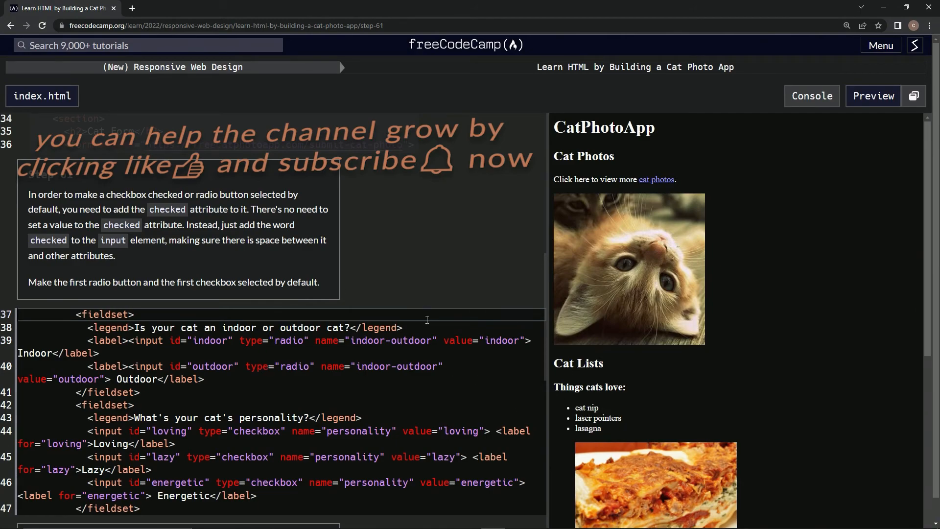
mouse_move(113, 251)
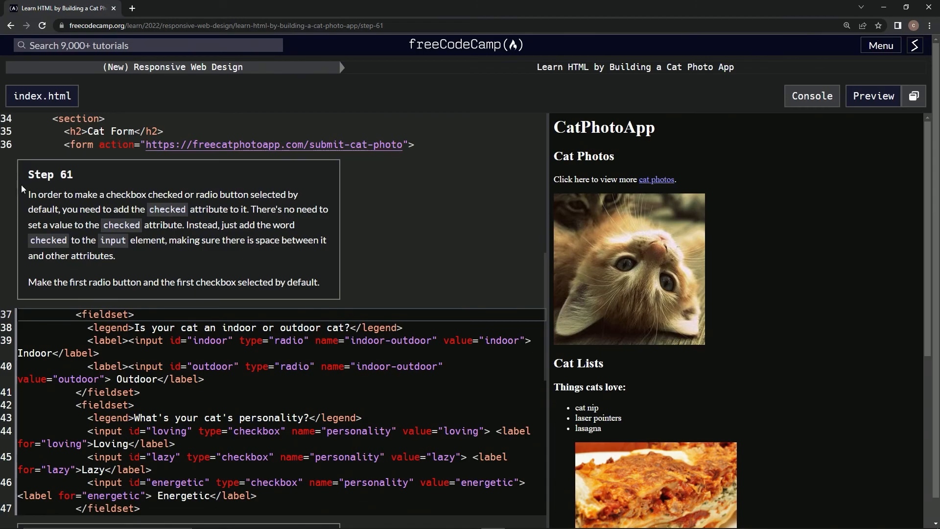
mouse_move(405, 209)
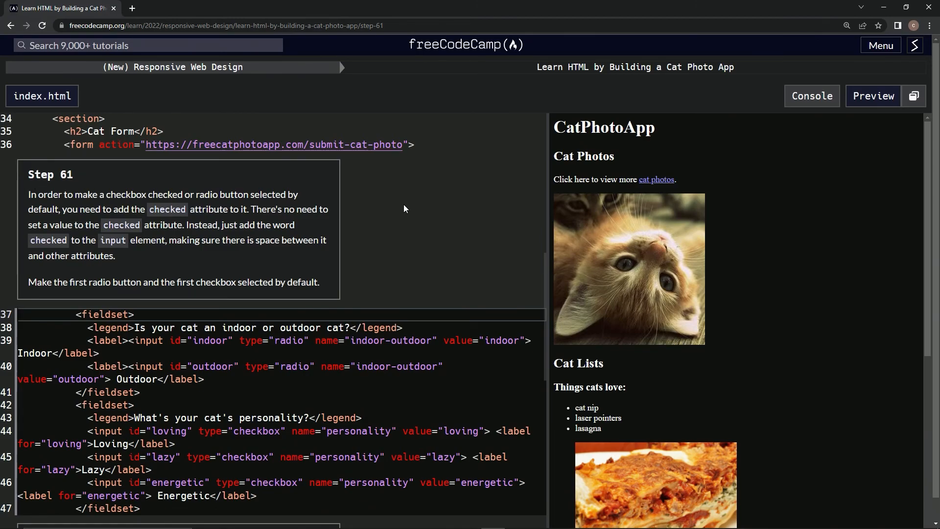